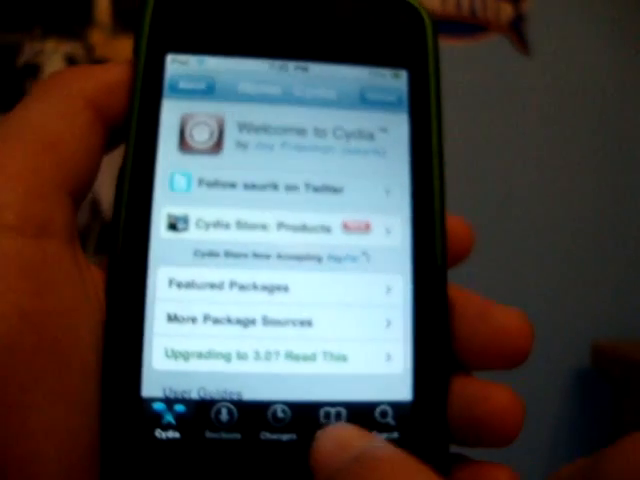
- Show the Changes list of recently updated packages and refresh the sources
left_click(278, 424)
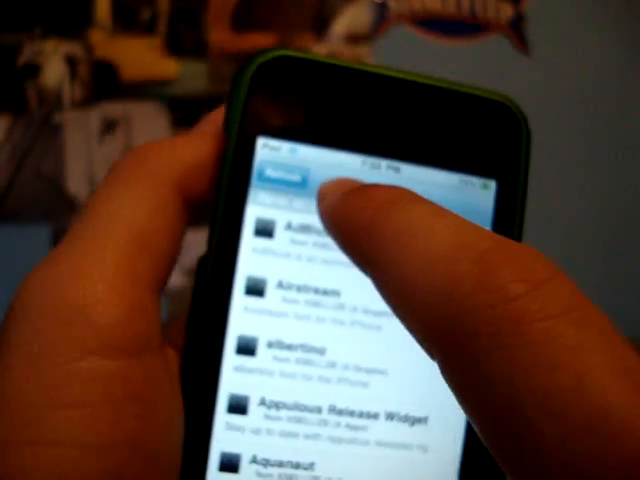
left_click(284, 174)
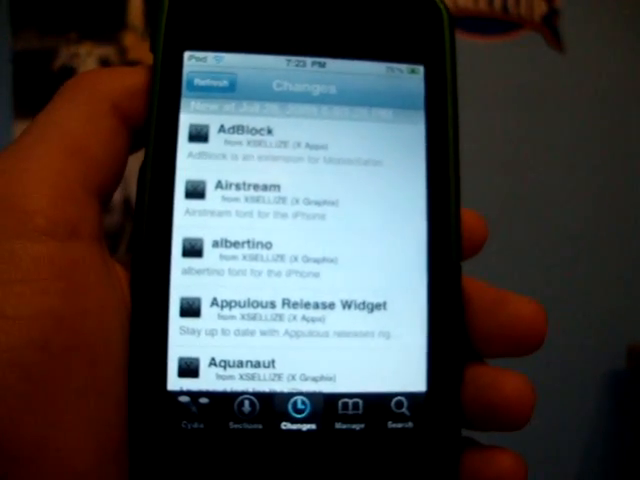
- Go to Manage and show the list of package sources
left_click(348, 418)
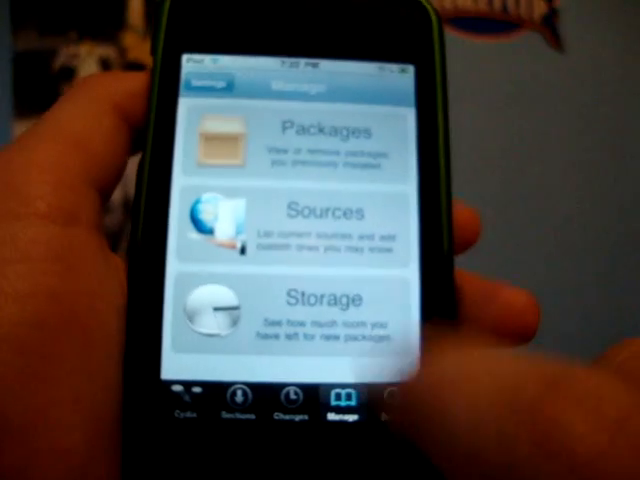
left_click(320, 212)
type("windoze")
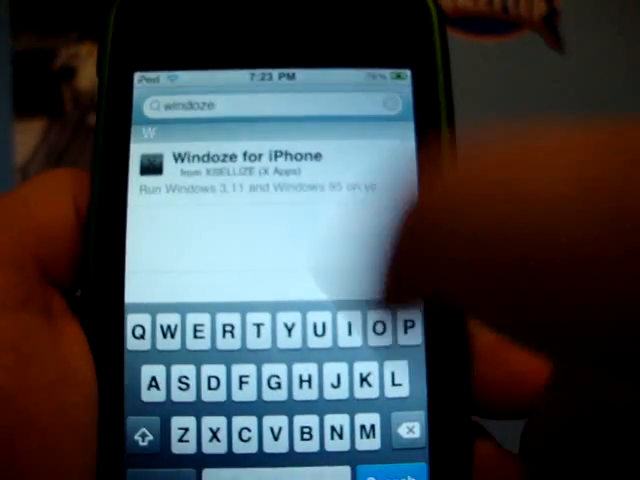
- Show the Windoze for iPhone package details from the search results
left_click(244, 164)
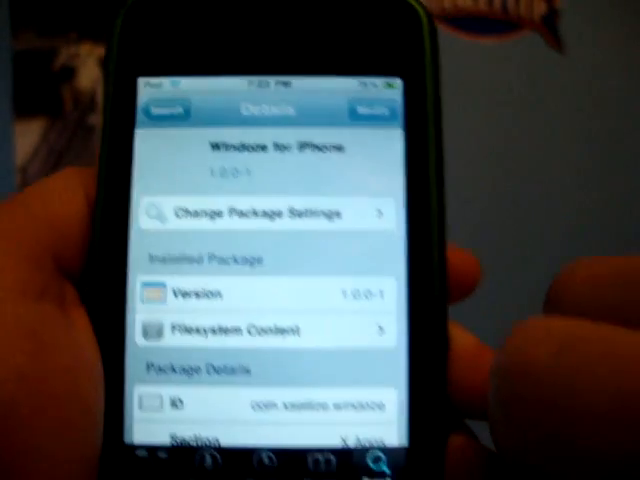